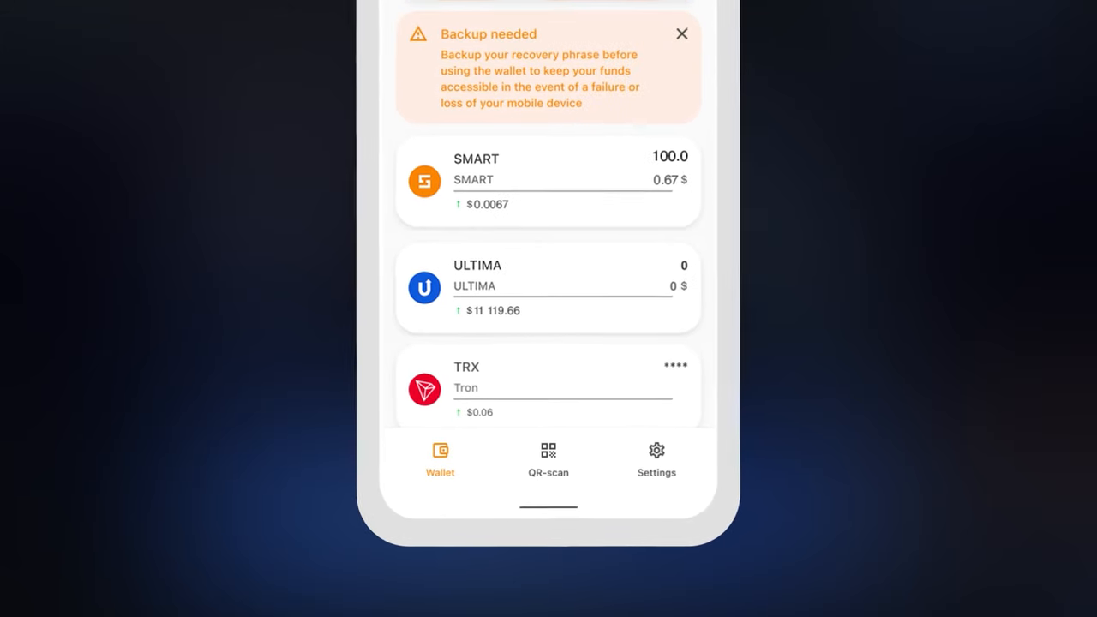
Step: Review the SMART and ULTIMA balances, then start a withdrawal from the MEXC Wallets menu
click(548, 286)
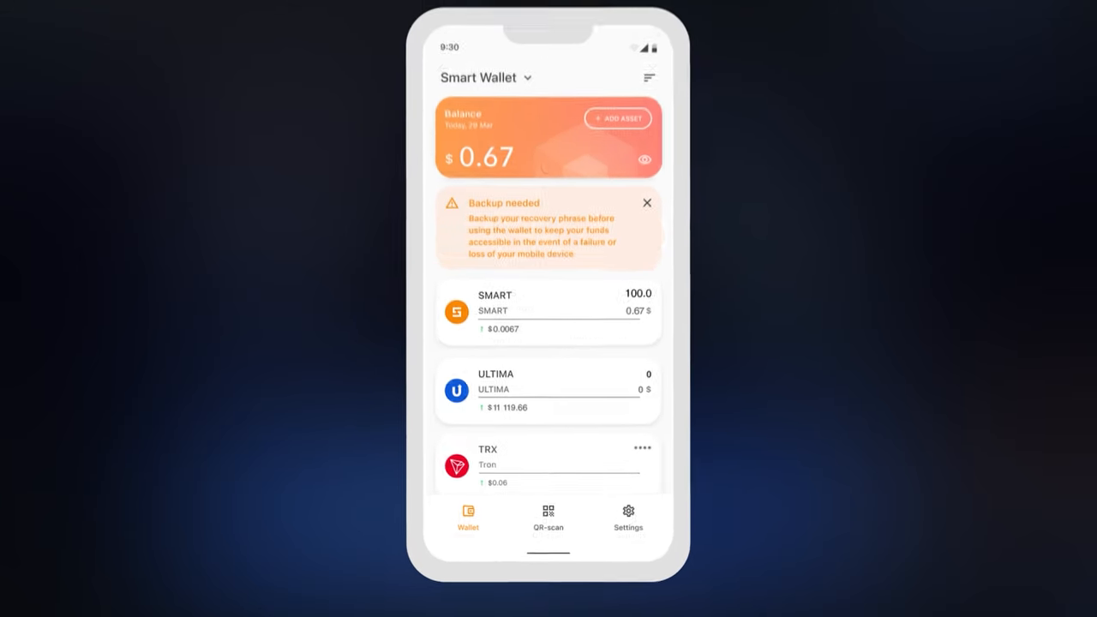
click(548, 390)
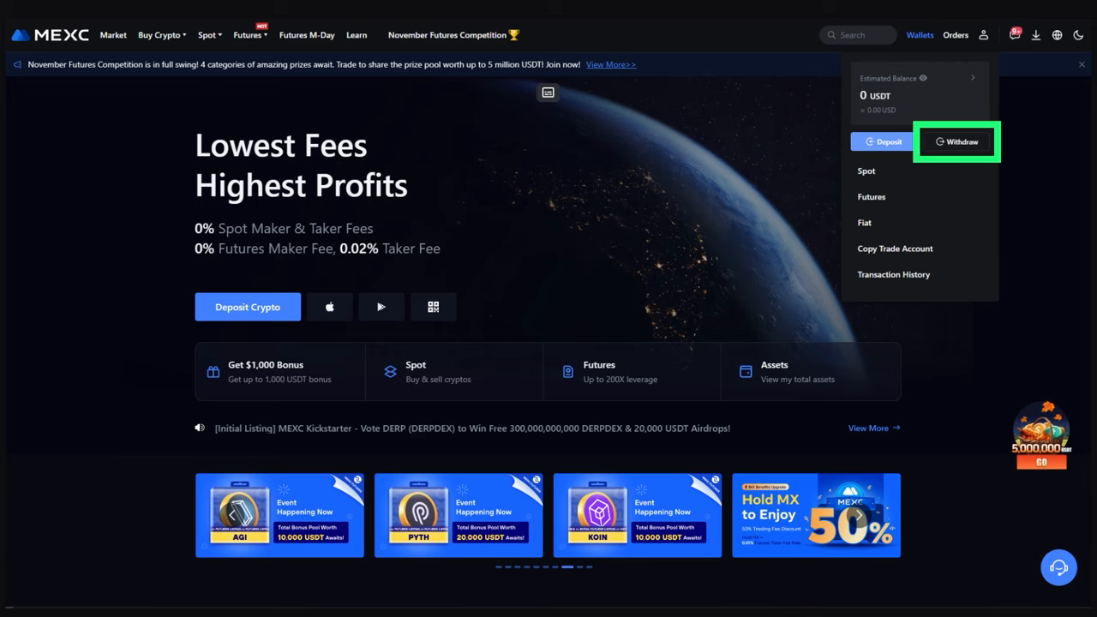
click(957, 140)
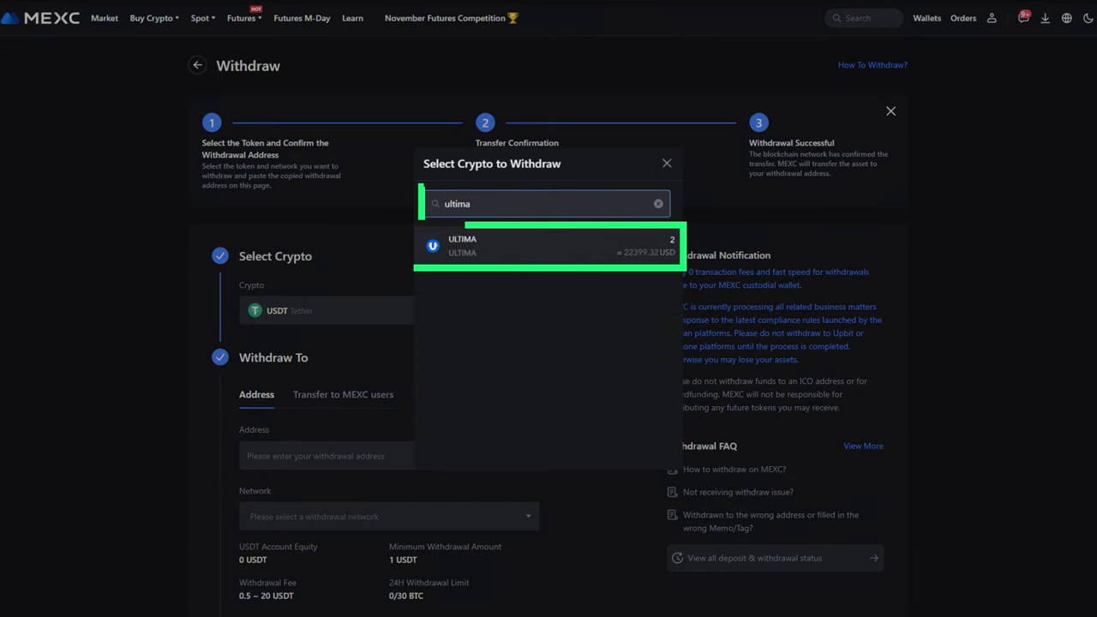
Step: Select ULTIMA with the Smart Wallet address on SMART chain and enter amount 1
click(548, 246)
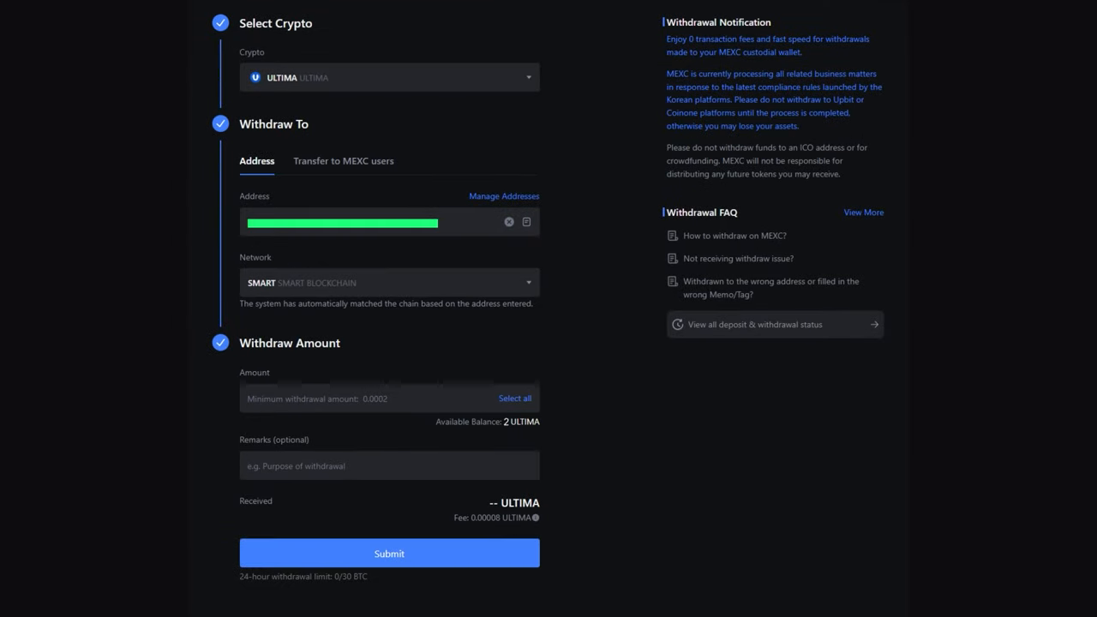
text(1)
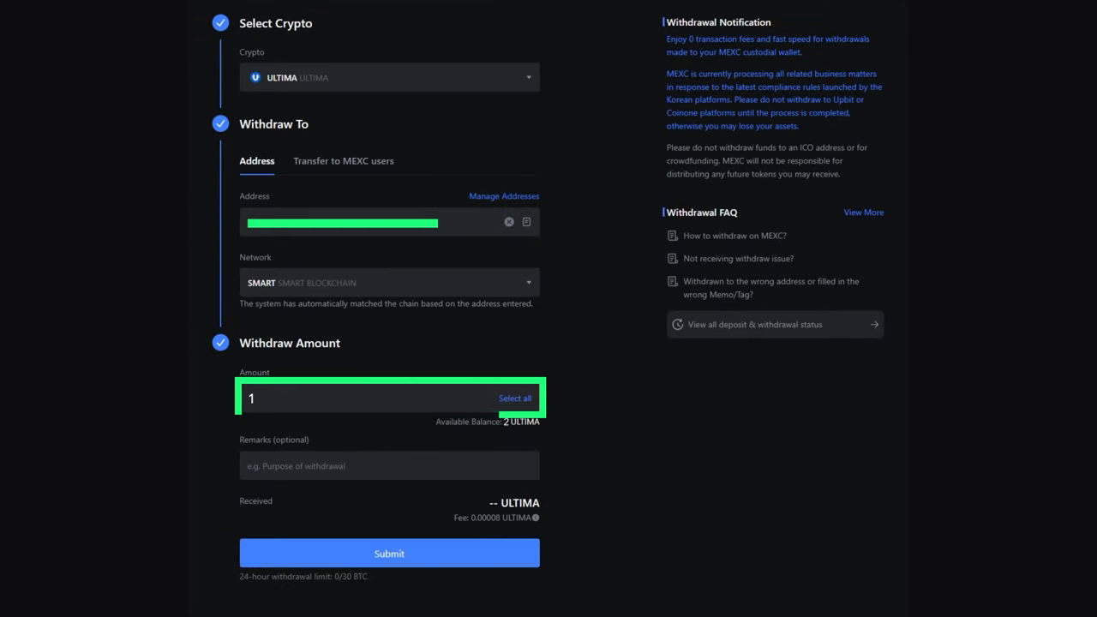